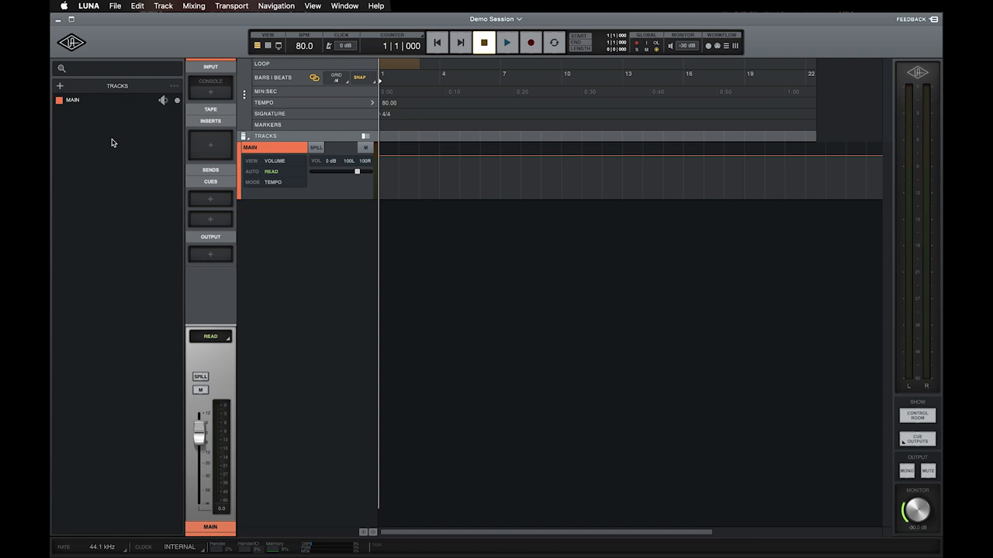
Reach the Track menu to start adding new tracks to the session
click(161, 6)
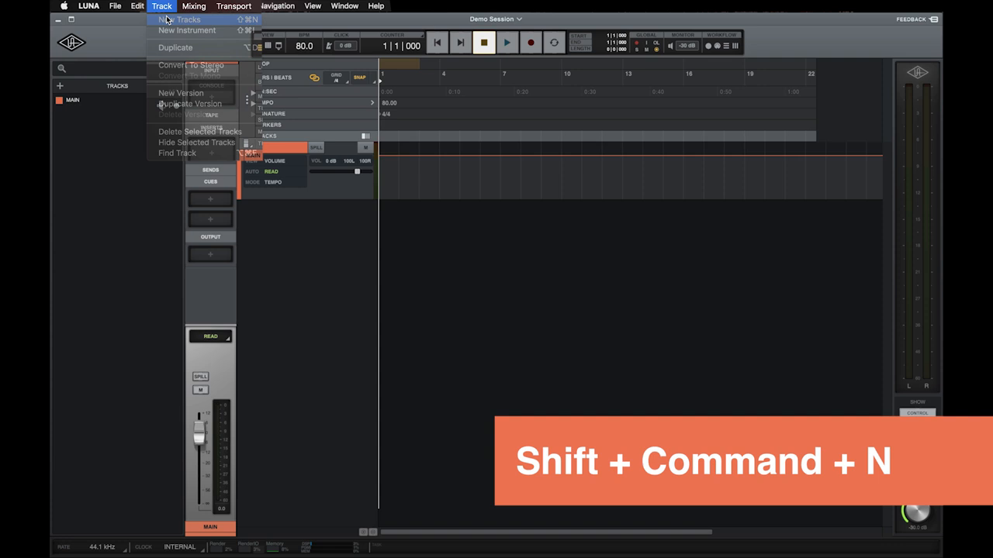
Create one mono audio track named Bass and show it in the Mix window
click(178, 19)
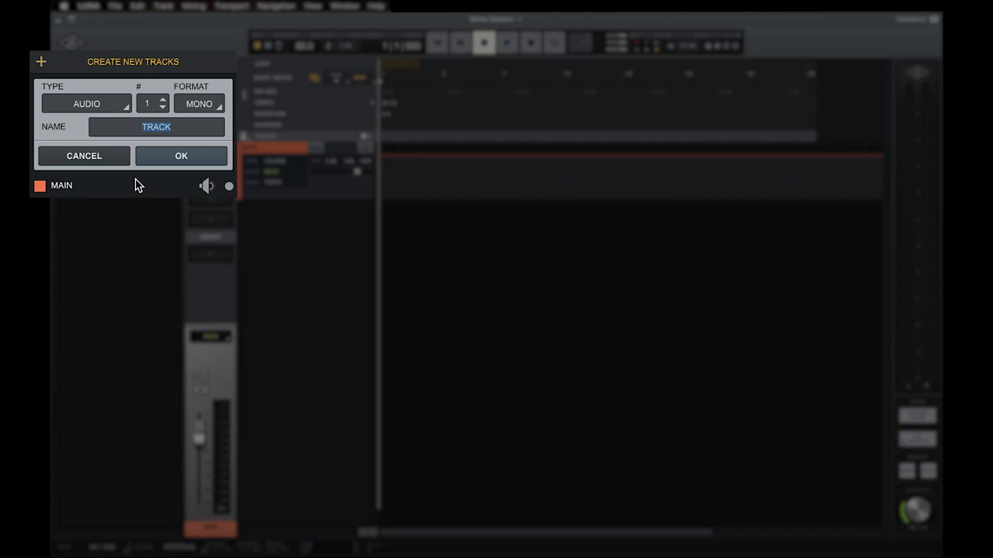
click(180, 155)
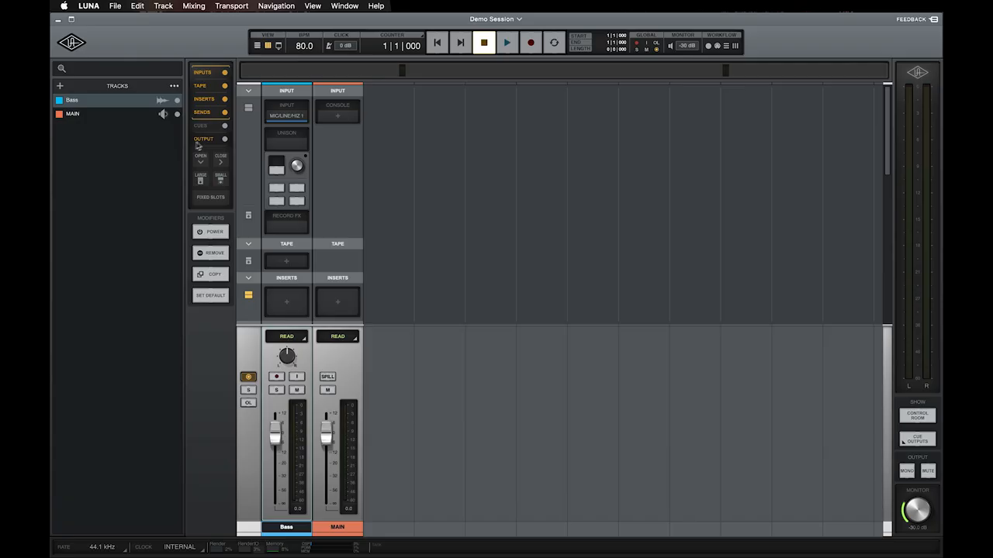
Set the Bass track's input to MIC/LINE/HIZ 2
click(286, 115)
text(hiz)
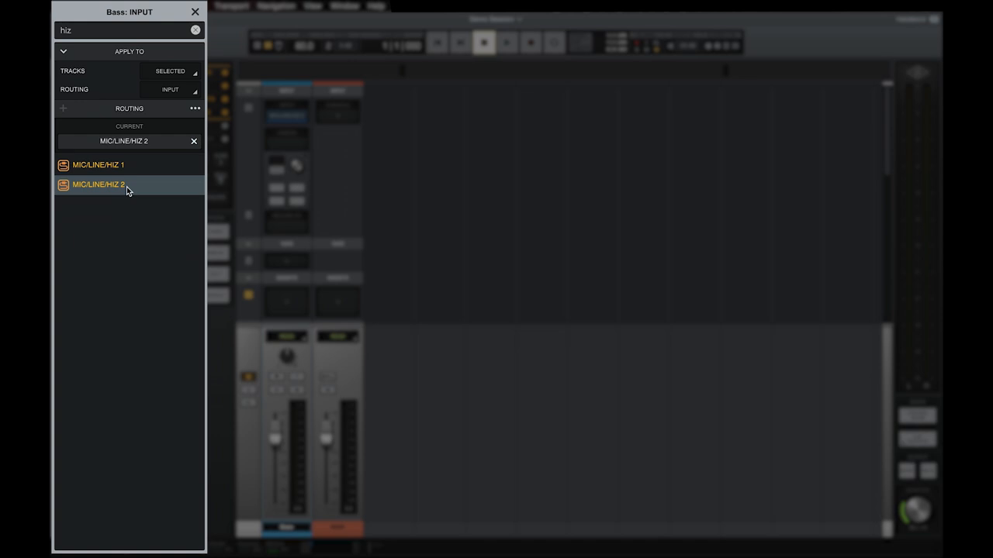
click(100, 186)
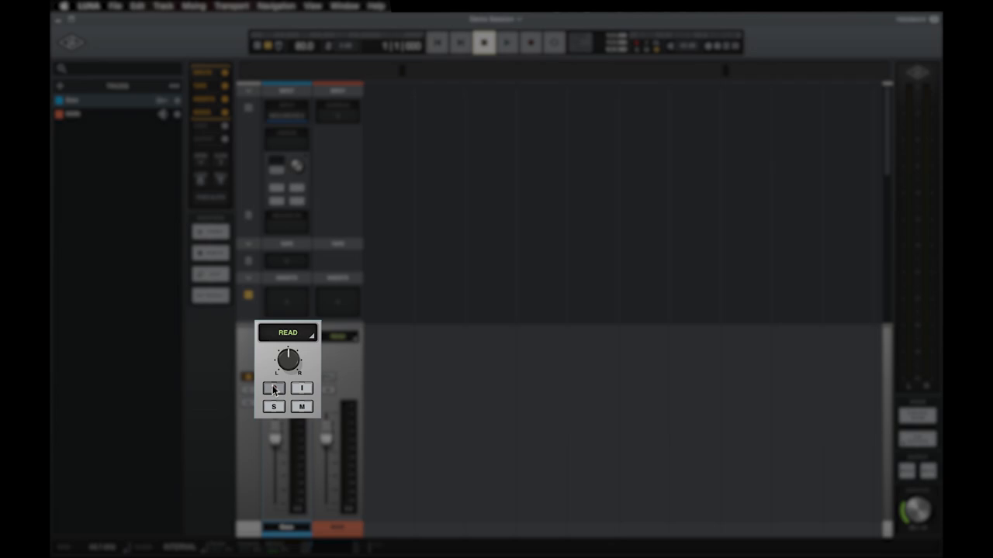
Record-arm the Bass channel strip while keeping its Hi-Z input routing
click(273, 388)
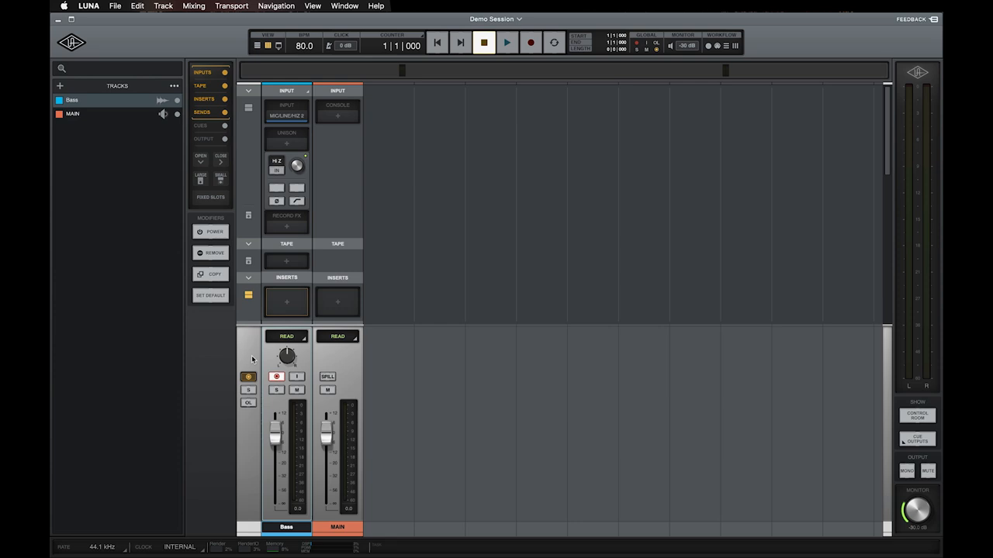
click(286, 303)
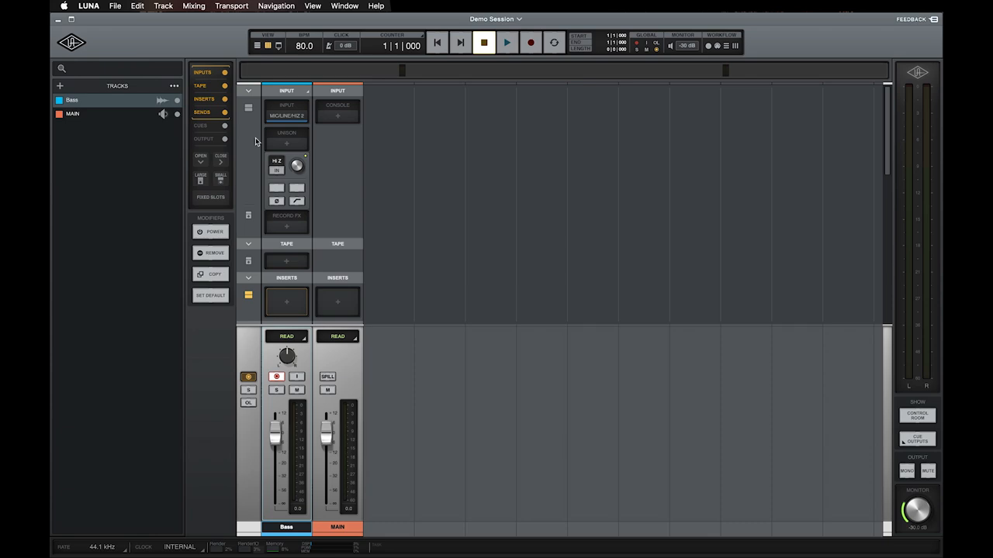
Show the Workflow record settings and the metronome click levels for monitor and cue mixes
click(286, 143)
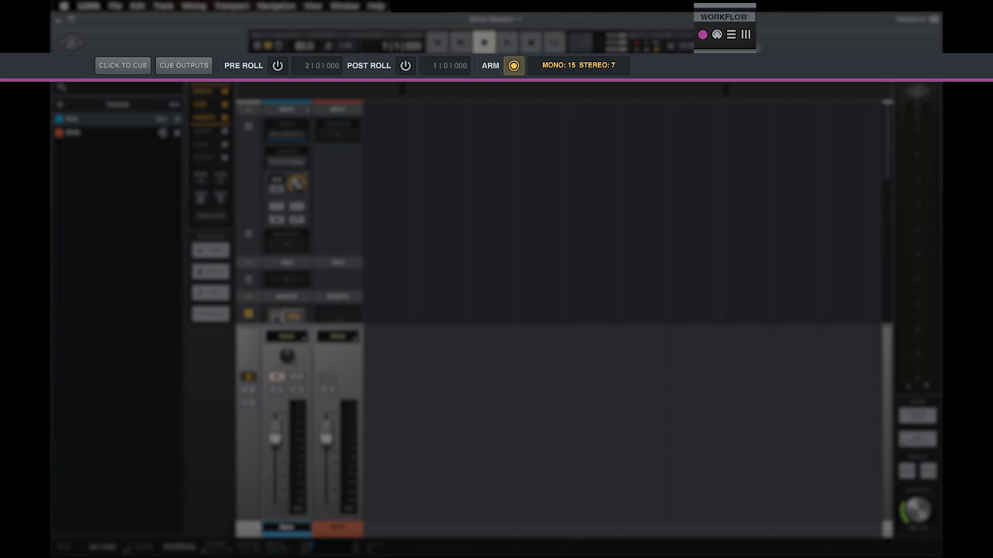
click(121, 66)
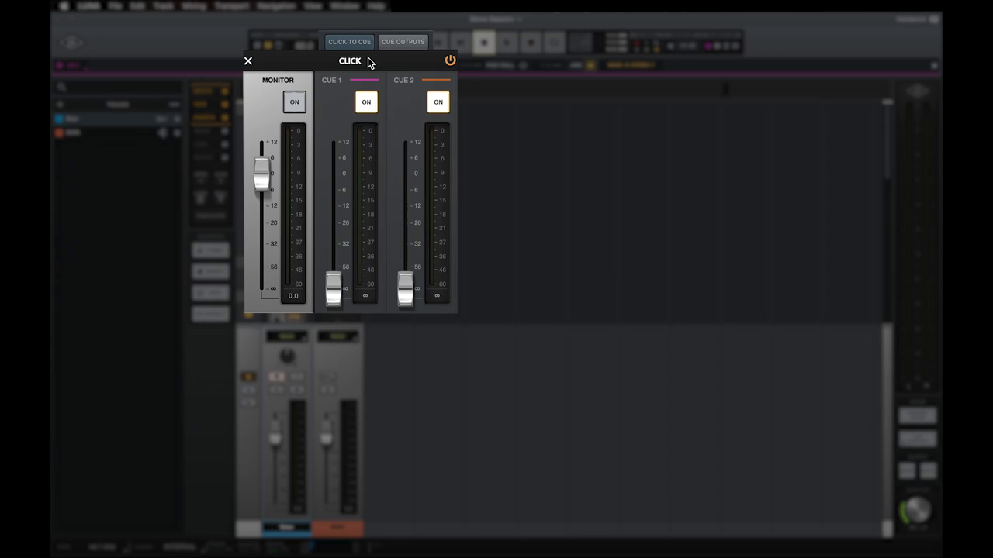
click(402, 40)
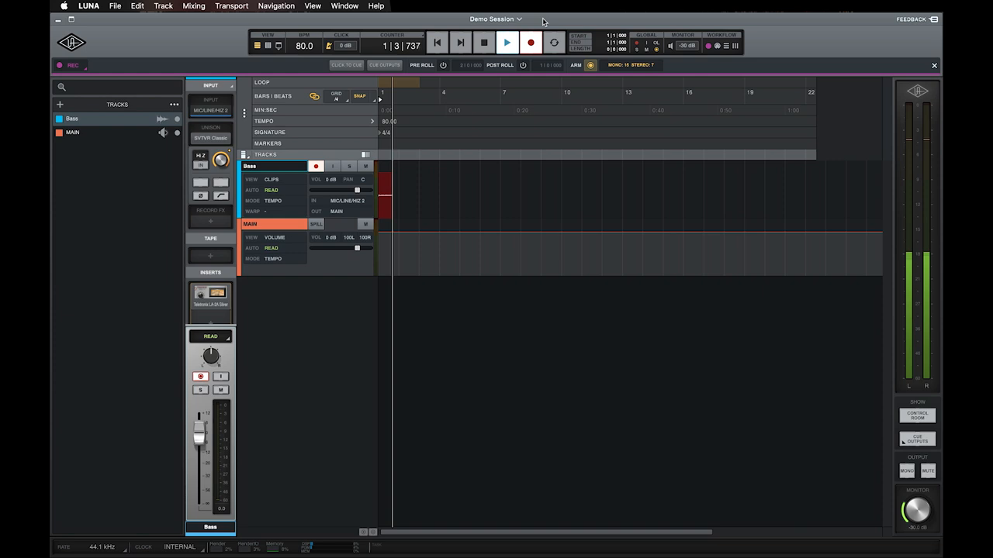
Record a bass take of a few bars onto the armed Bass track, then stop
click(532, 43)
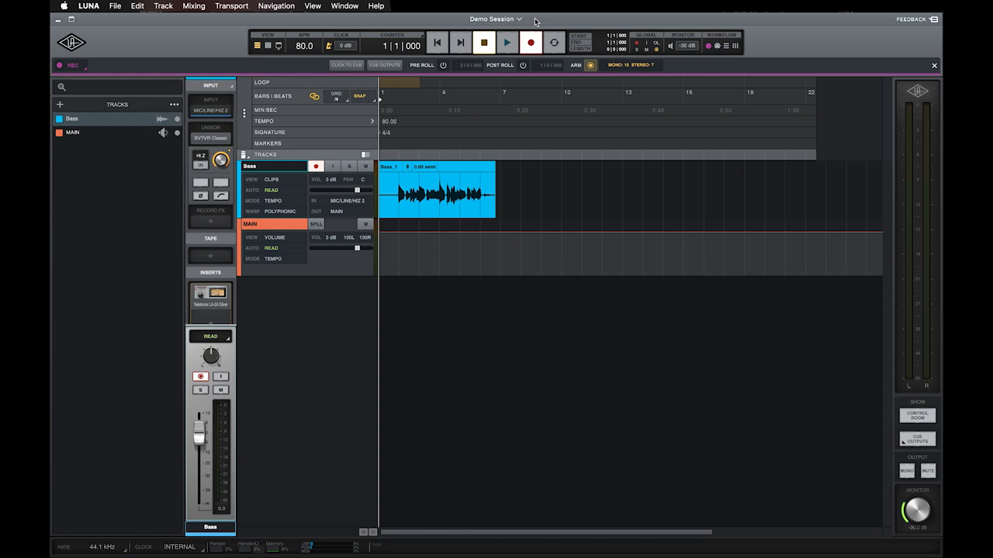
Play the Bass_1 clip back from the session start
click(506, 44)
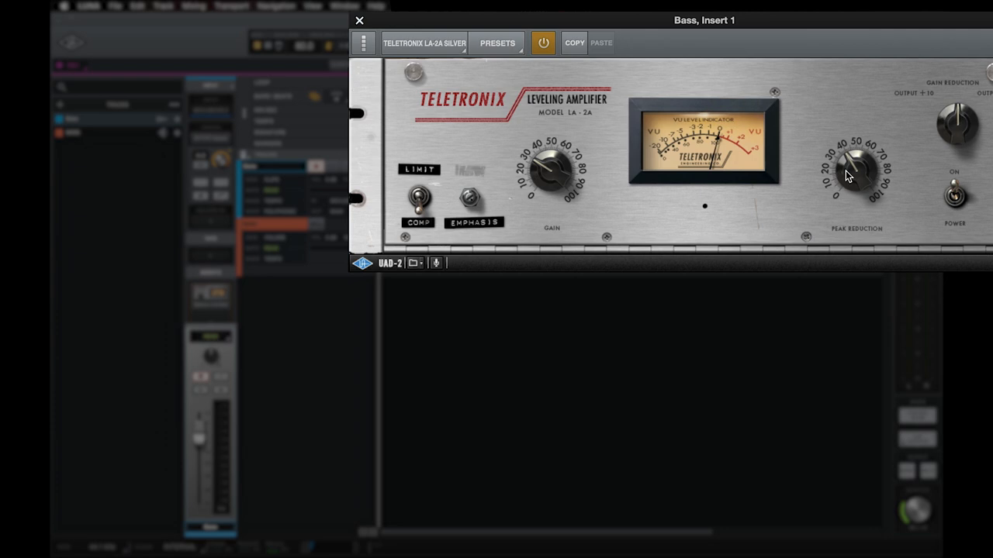
Adjust the LA-2A compressor's peak reduction on the Bass track's first insert
click(358, 22)
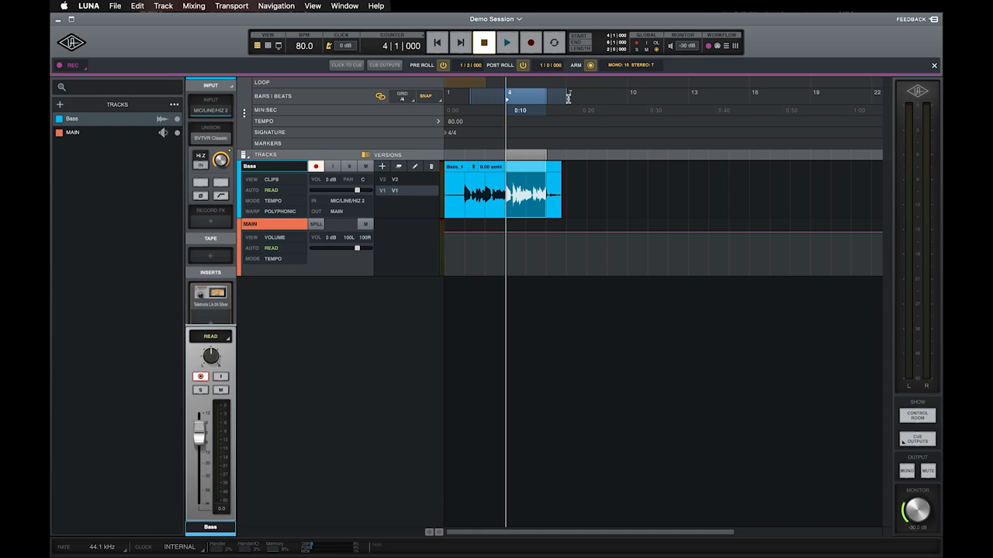
mouse_move(582, 99)
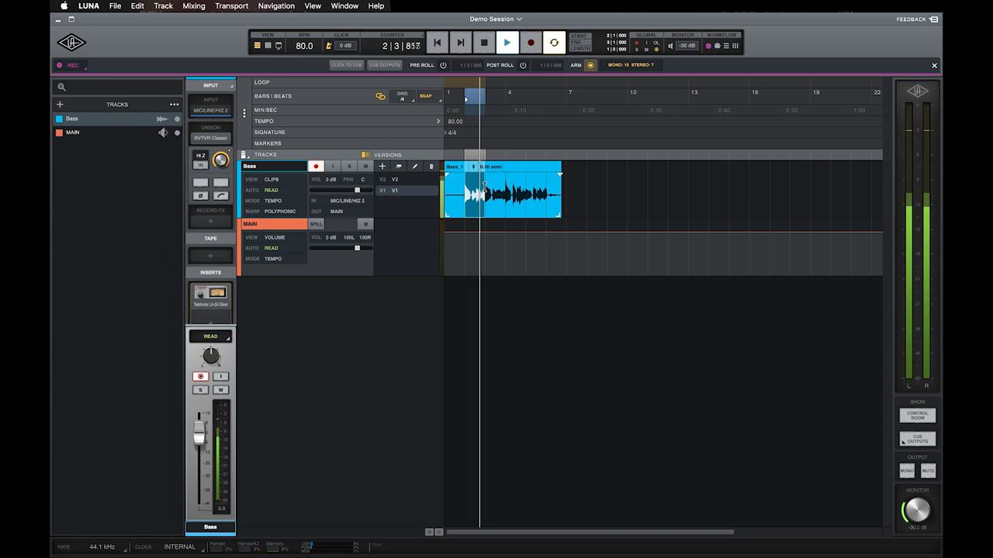
Select a short ruler range near the clip start and loop-record new bass takes over it
click(477, 44)
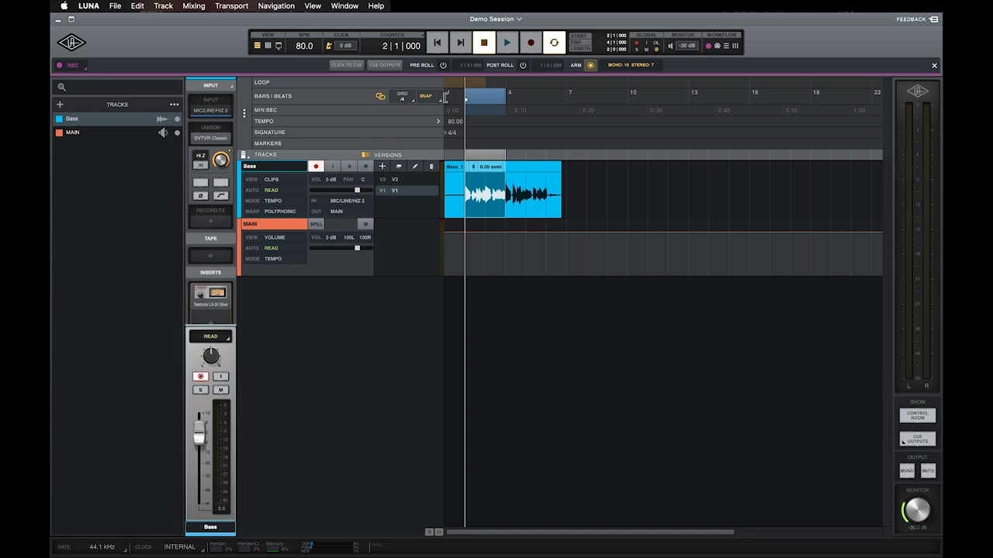
click(506, 43)
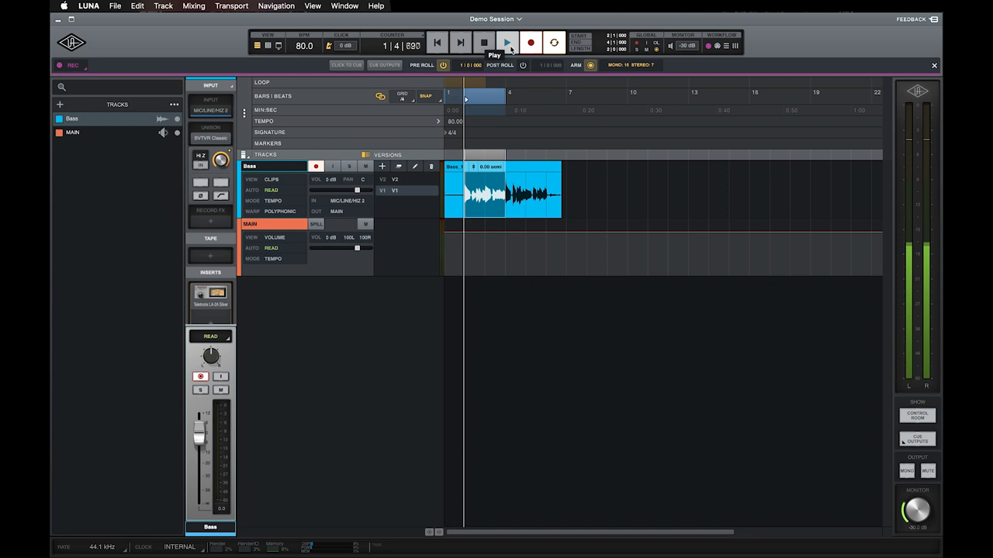
click(502, 42)
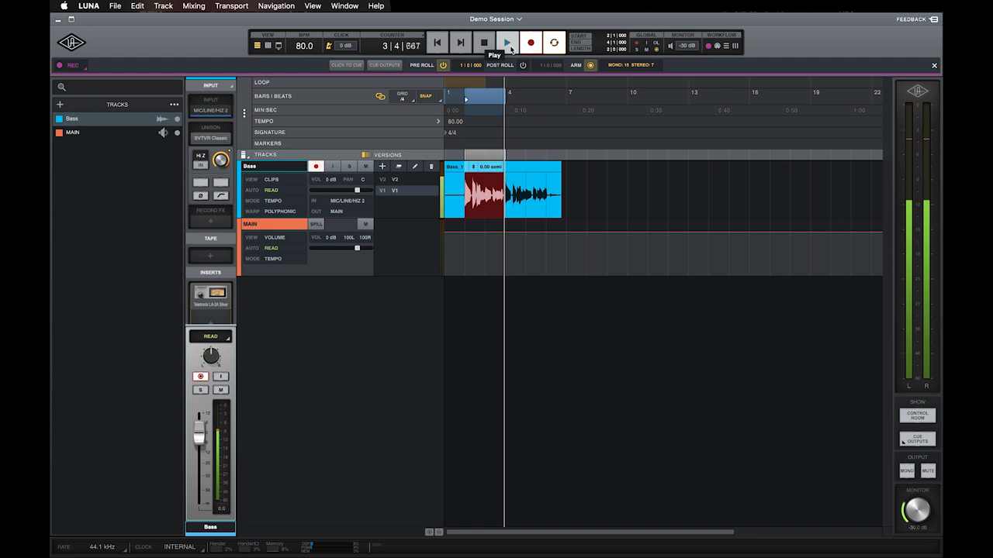